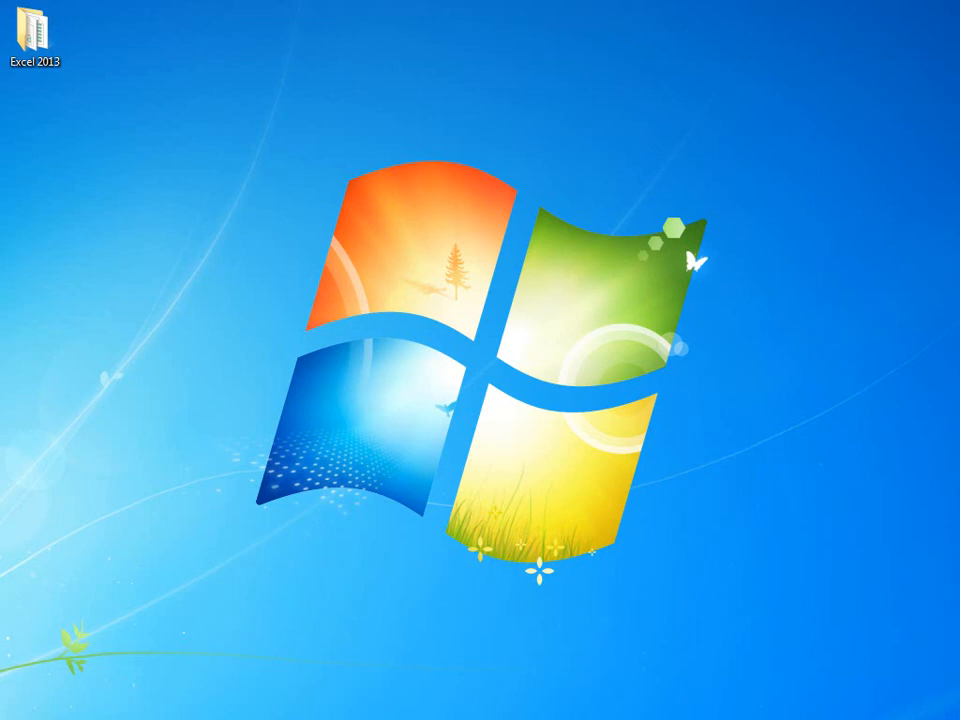
- Launch Excel 2013 from its desktop shortcut
double_click(32, 30)
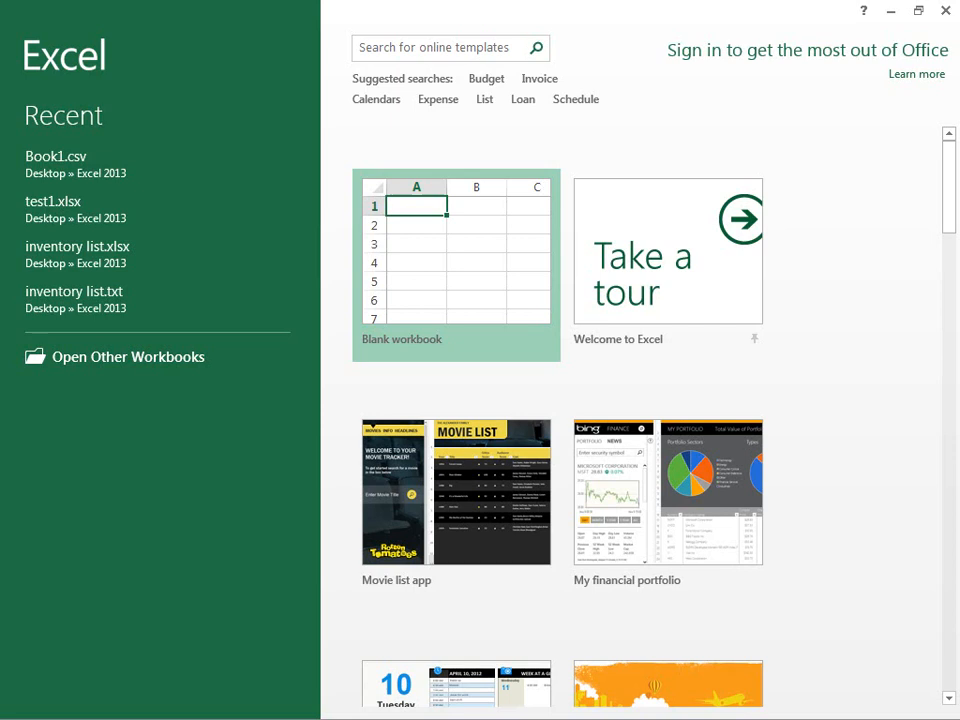
mouse_move(150, 300)
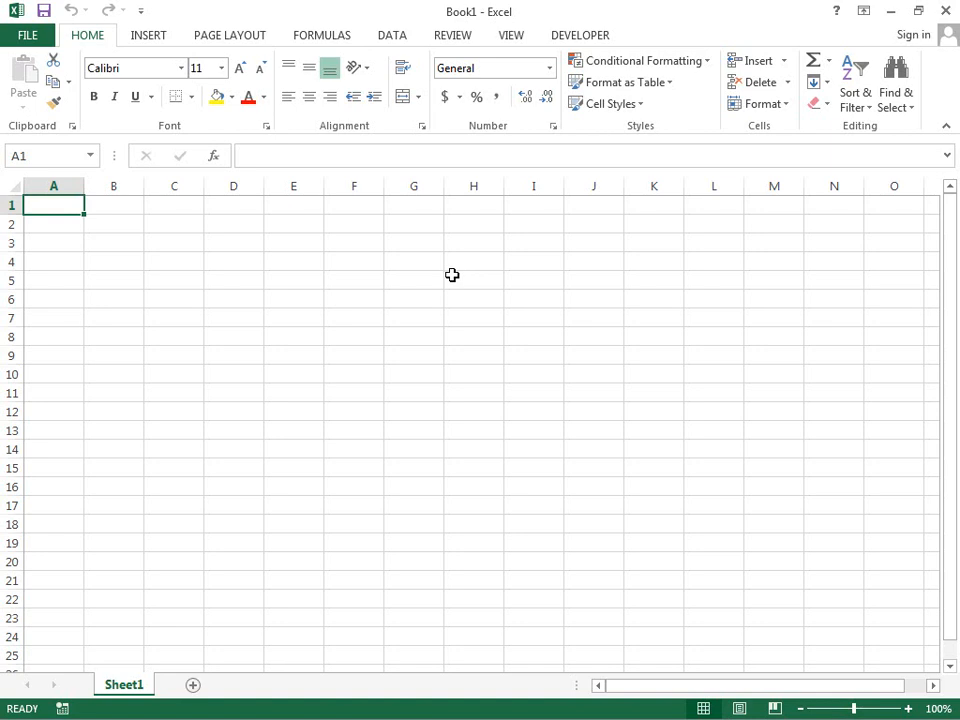
- Show the Developer ribbon commands in the blank workbook
left_click(580, 34)
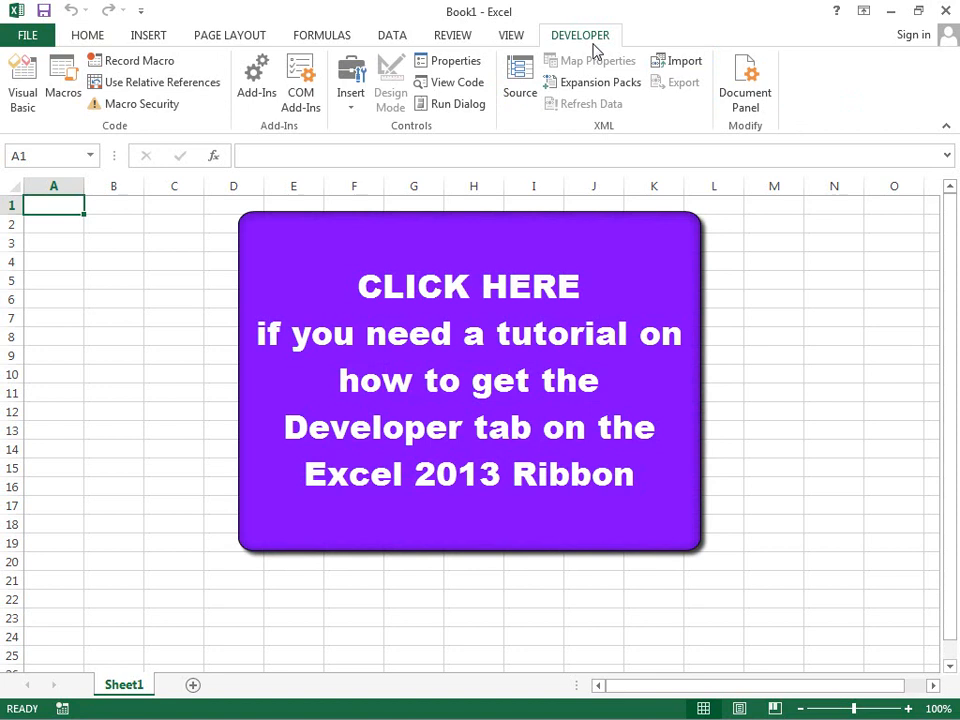
mouse_move(528, 70)
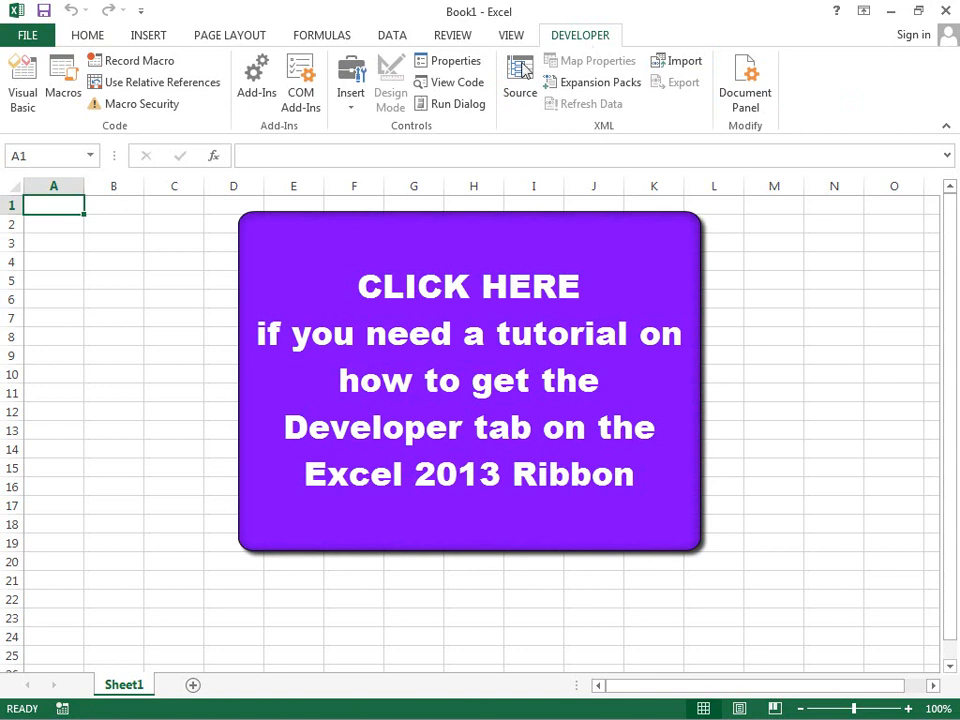
- Start the Visual Basic editor and insert a new Module1 into VBAProject (Book1)
left_click(20, 76)
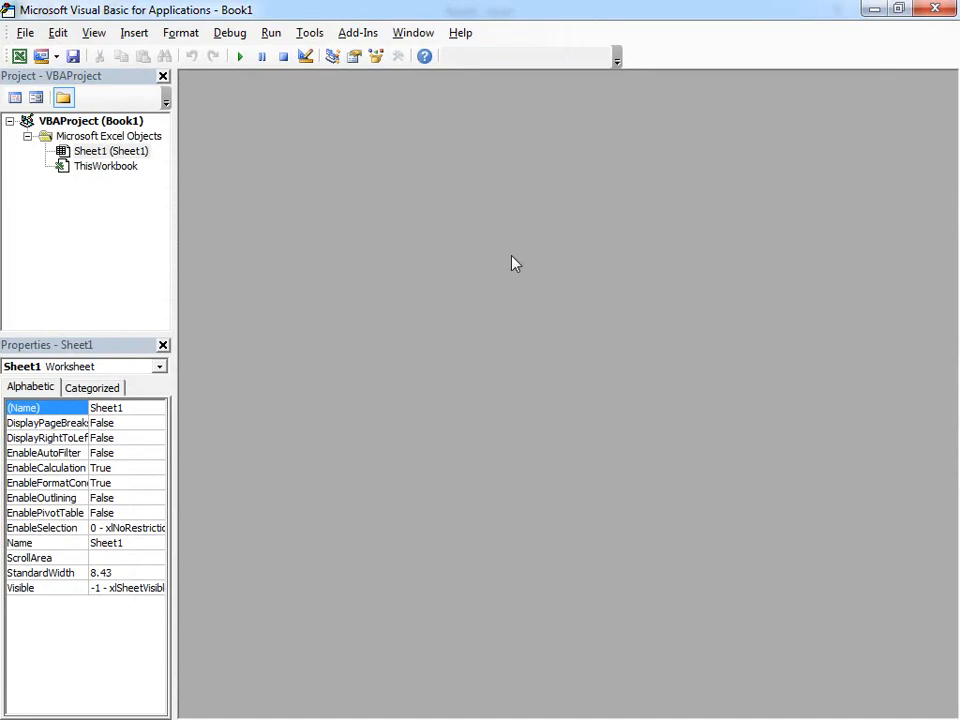
left_click(90, 120)
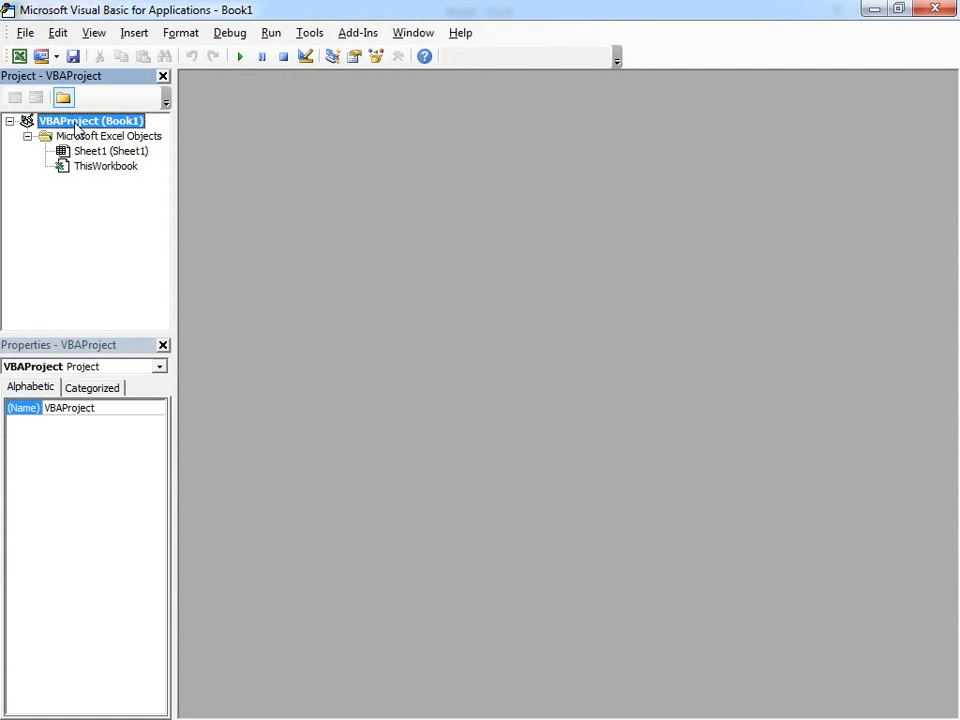
right_click(90, 120)
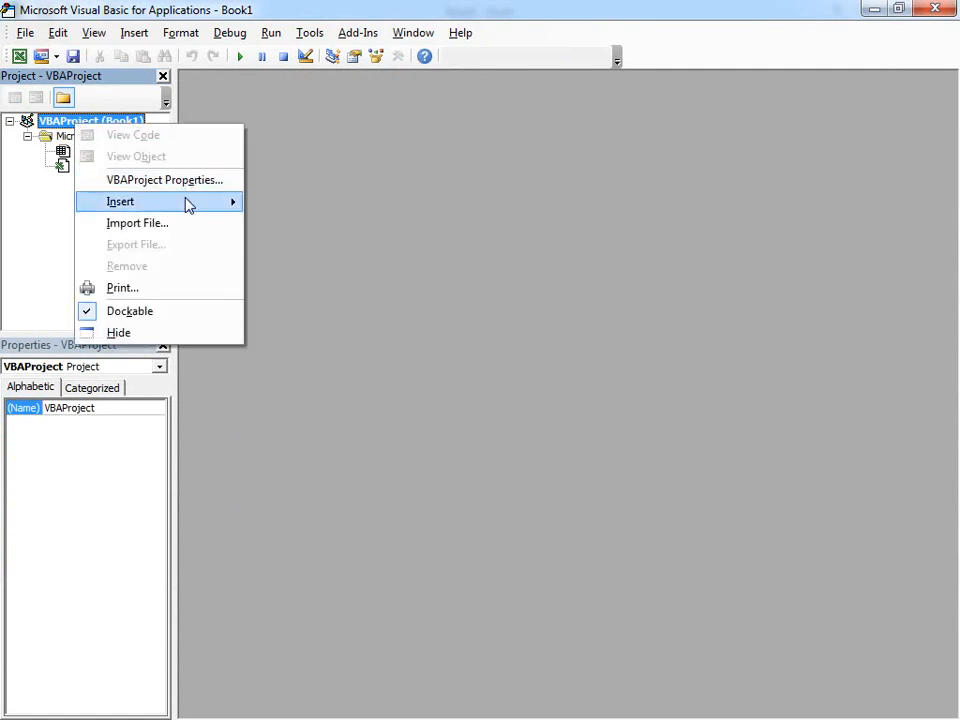
left_click(120, 200)
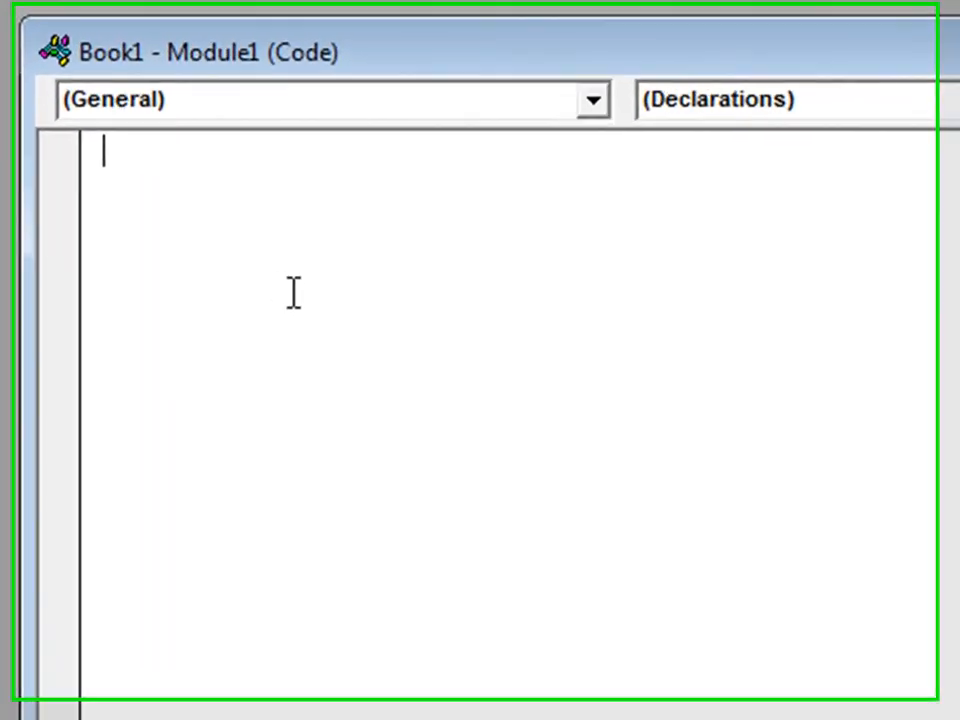
- Declare the subroutine 'Sub SayIt(SayThis)' in Module1
type("s")
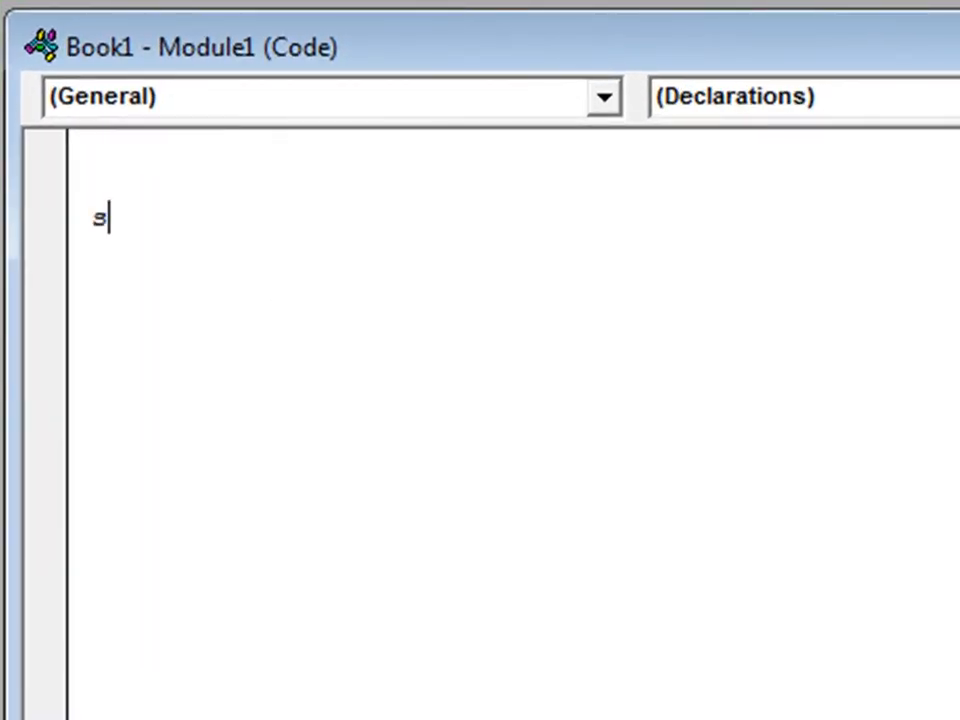
type("ub Say")
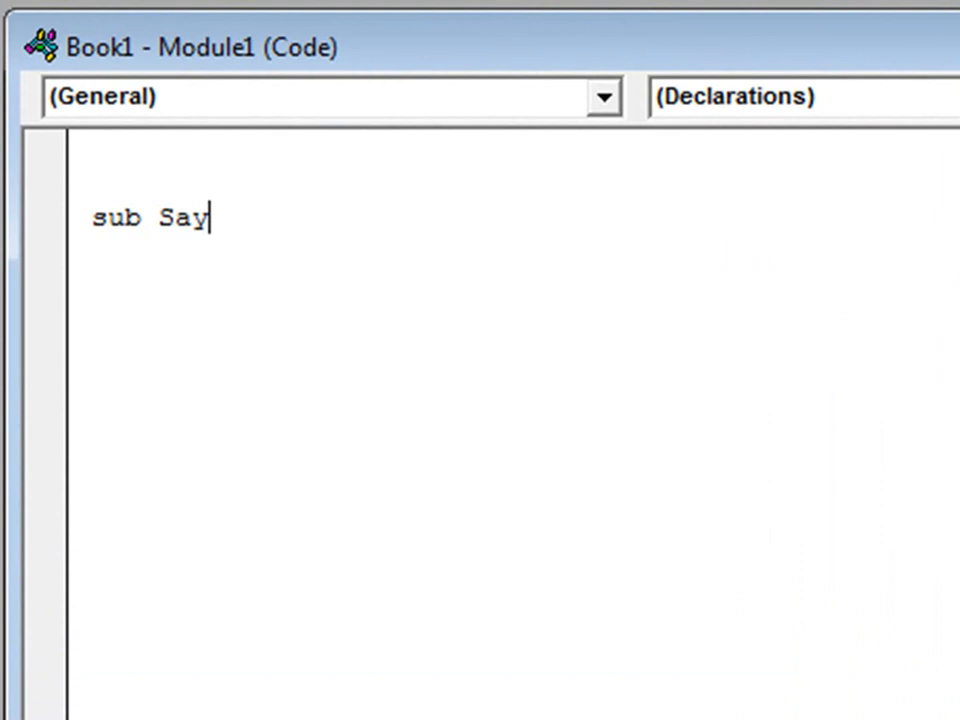
type("It (")
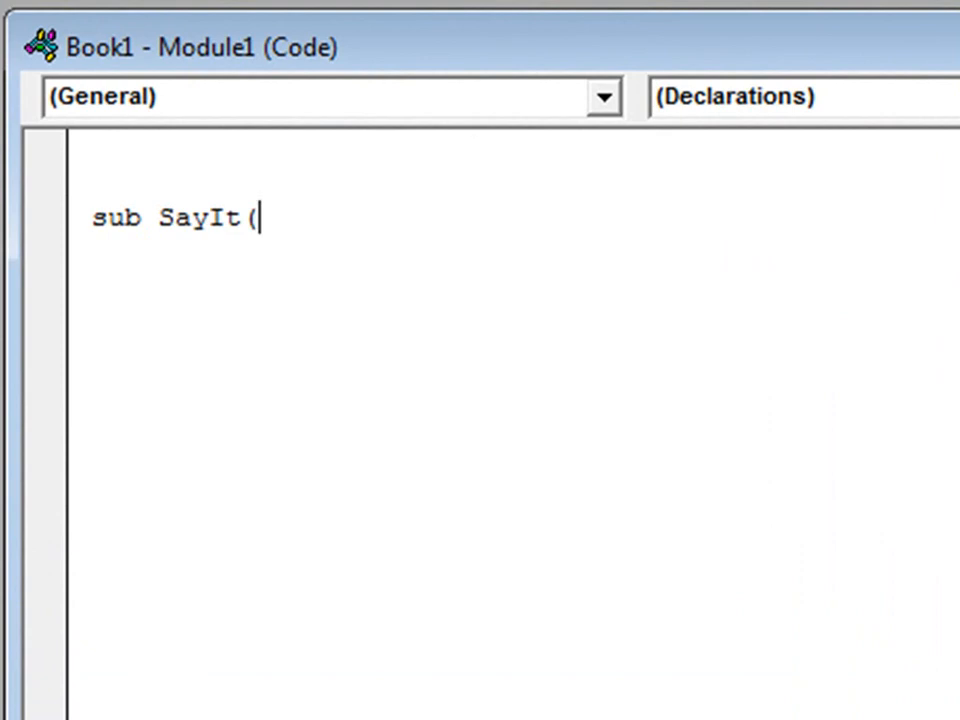
type("SayThis")
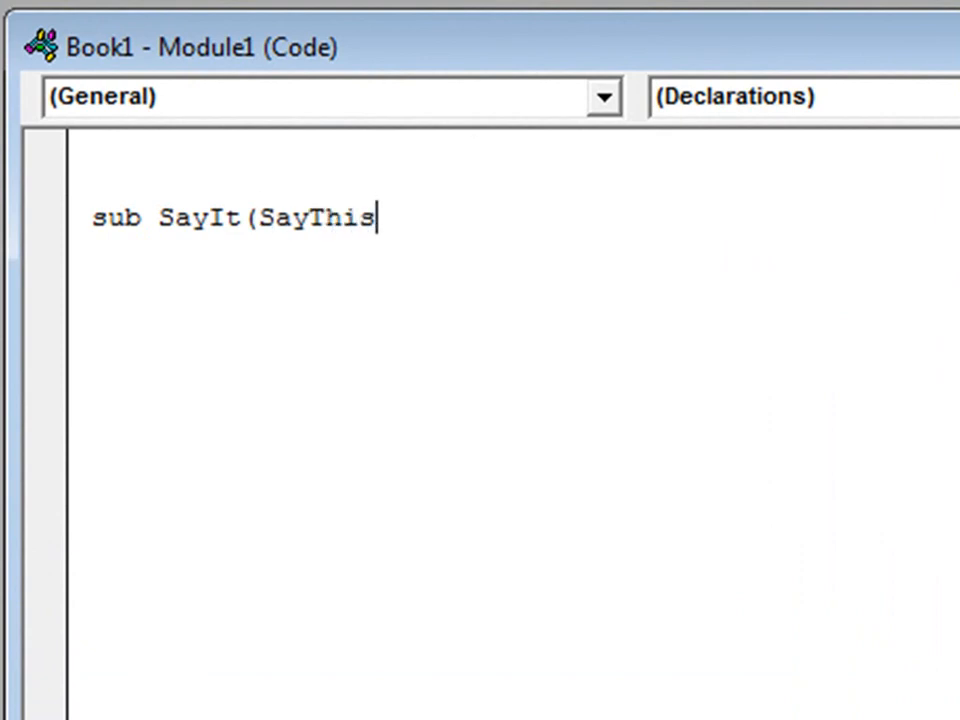
key("Return")
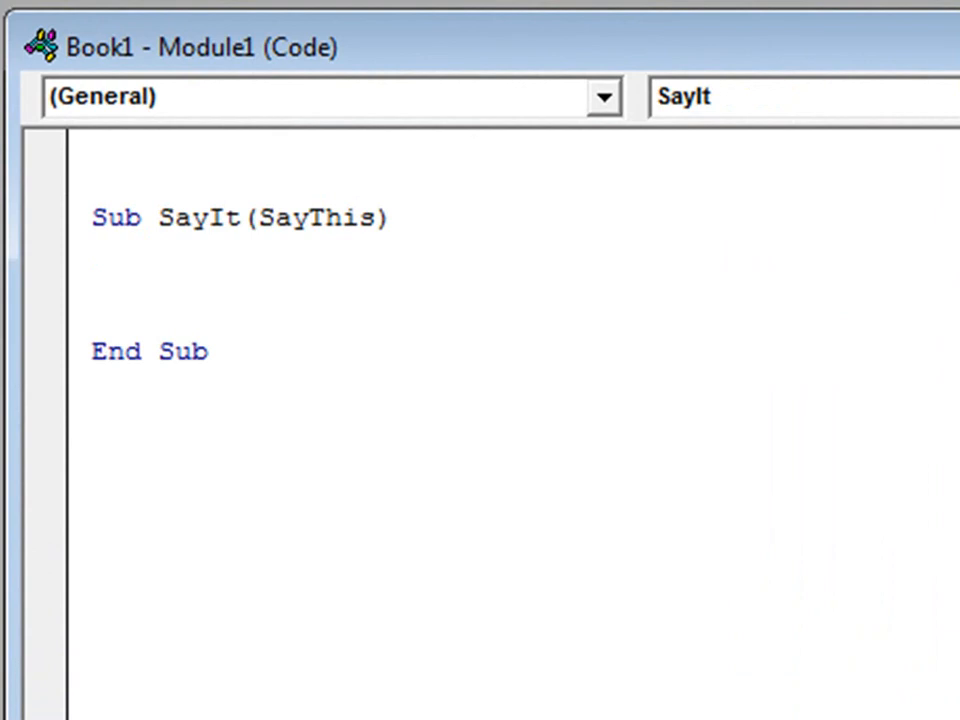
- Write the SayIt body as 'Application.Speech.Speak (SayThis)'
left_click(156, 284)
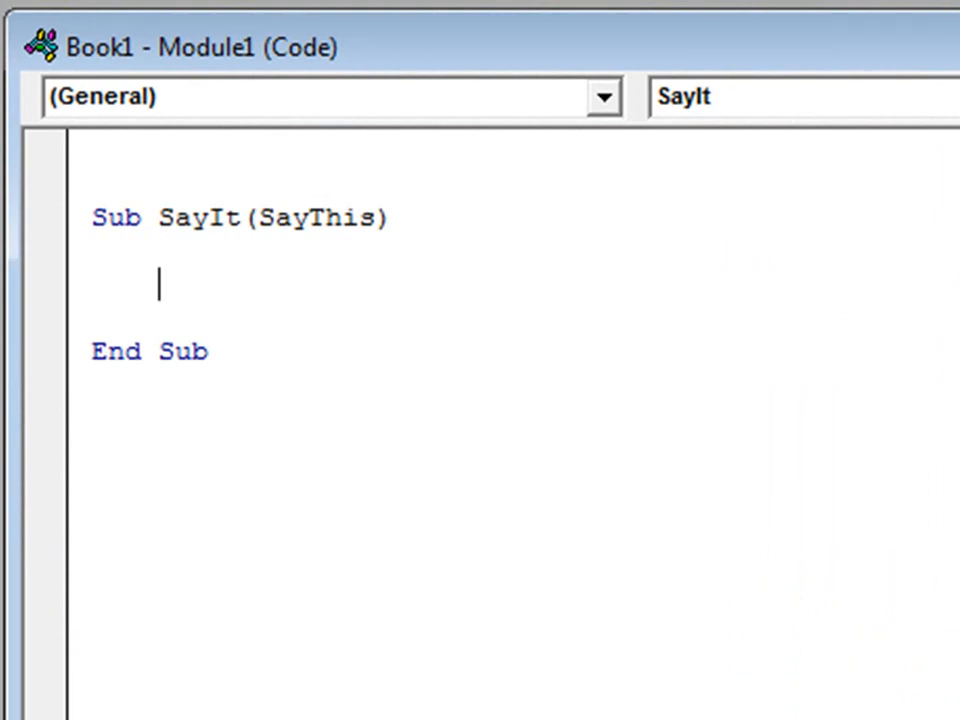
type("app")
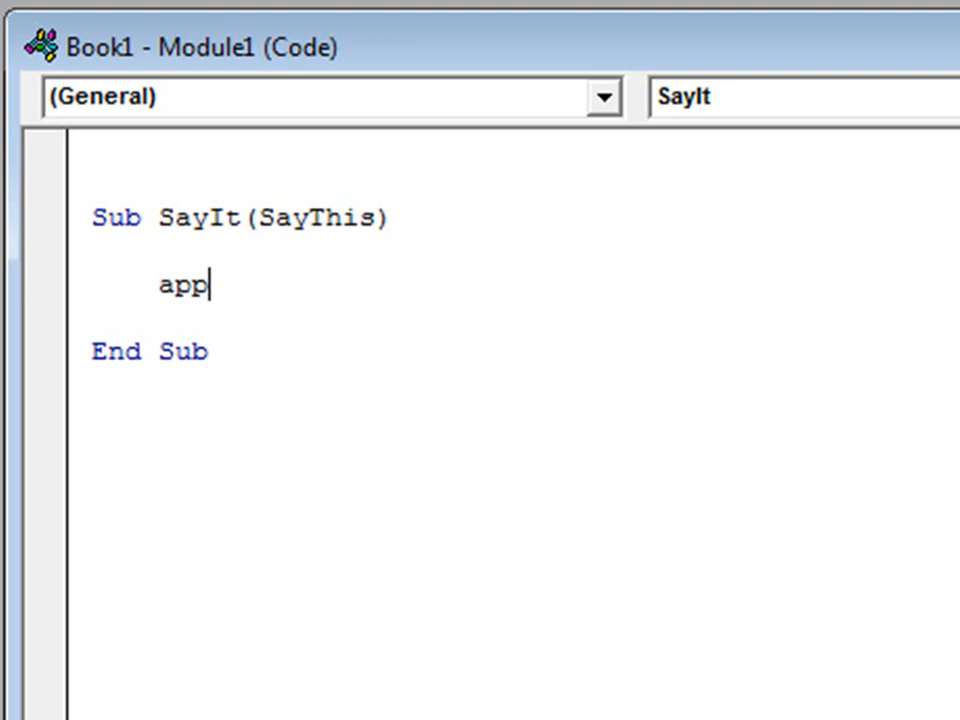
type("lication")
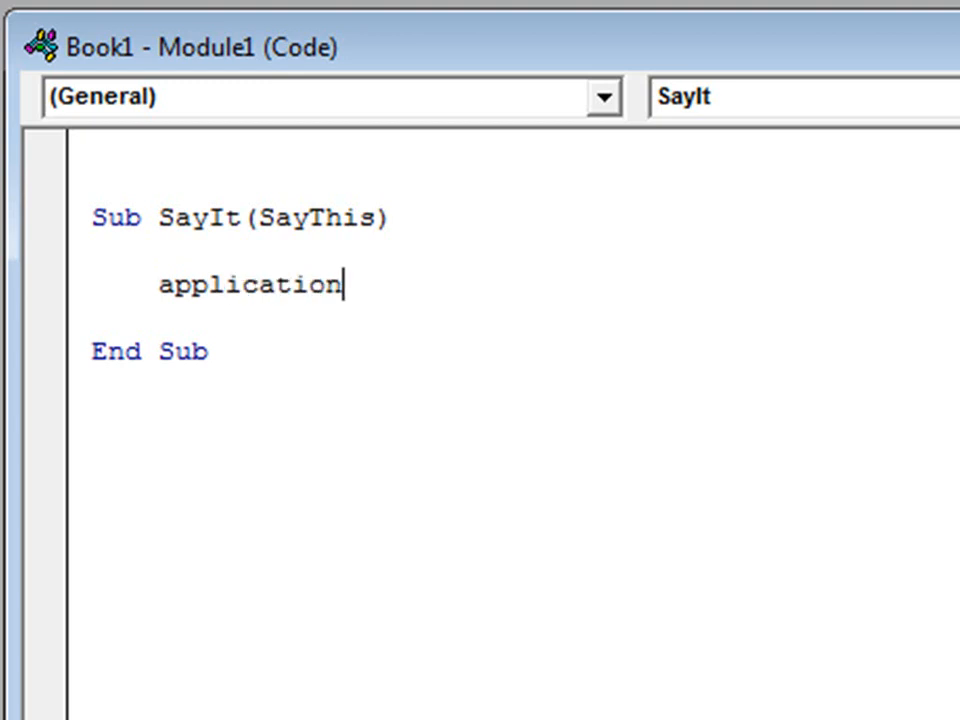
type(".sp")
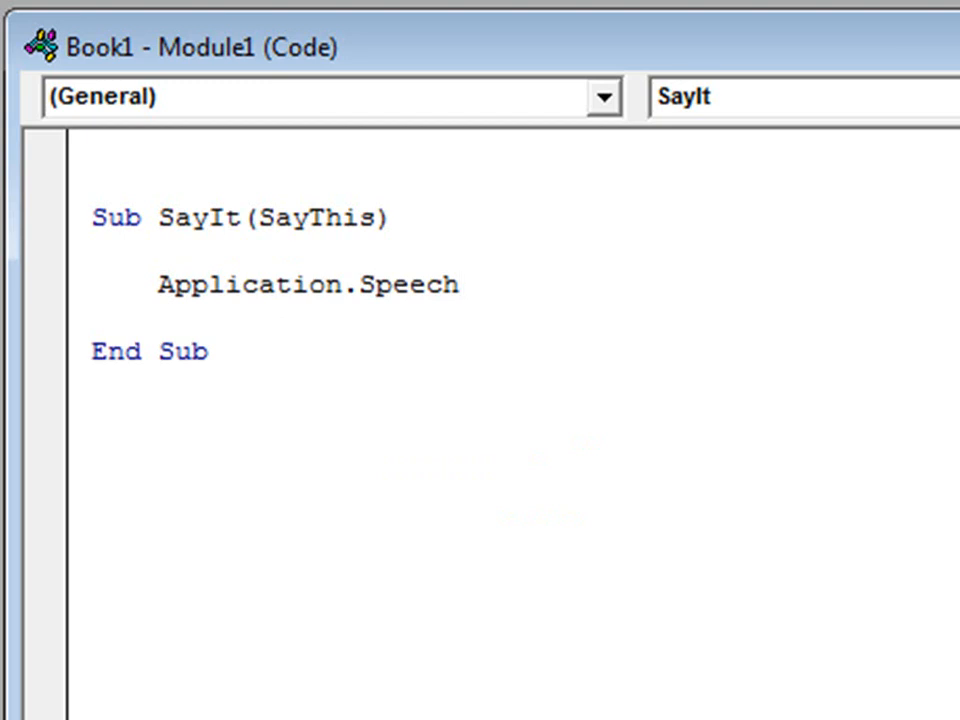
type(".Speak")
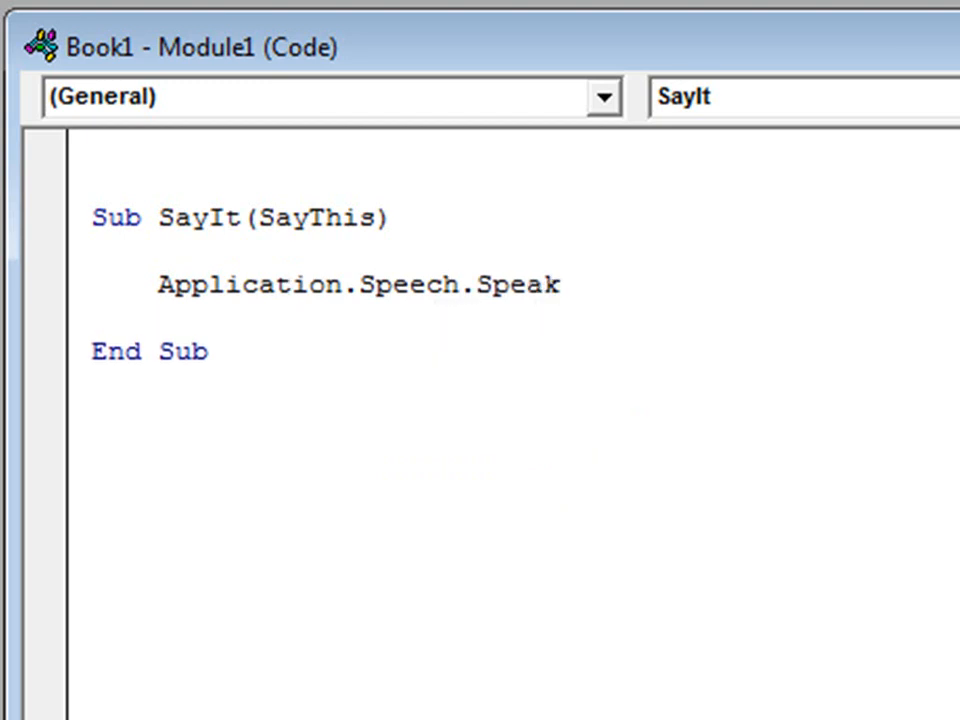
type("(")
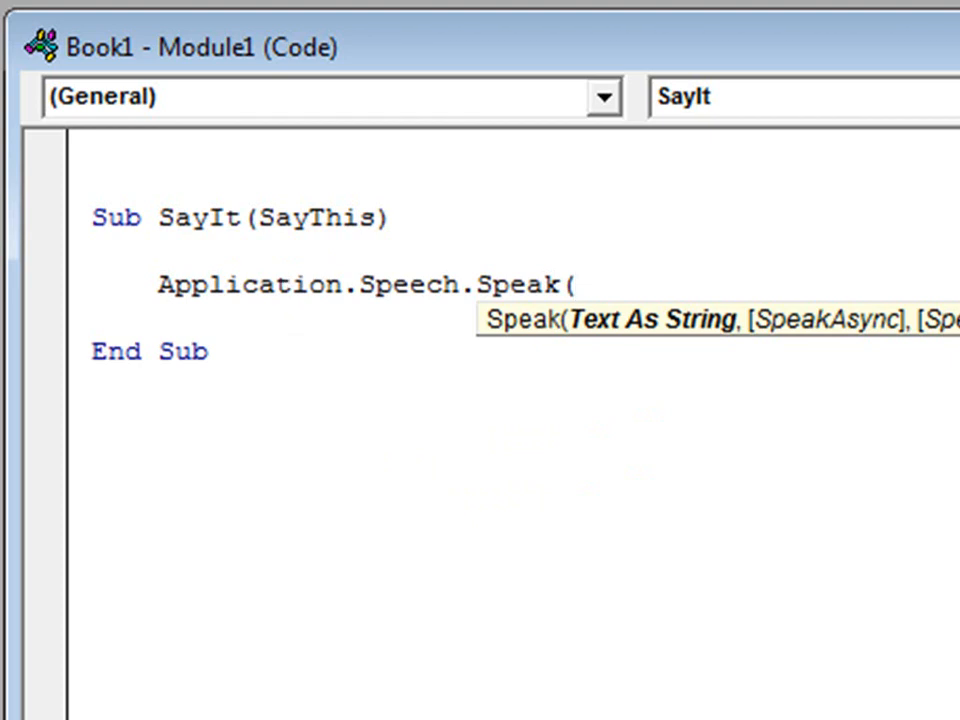
type("saythis)")
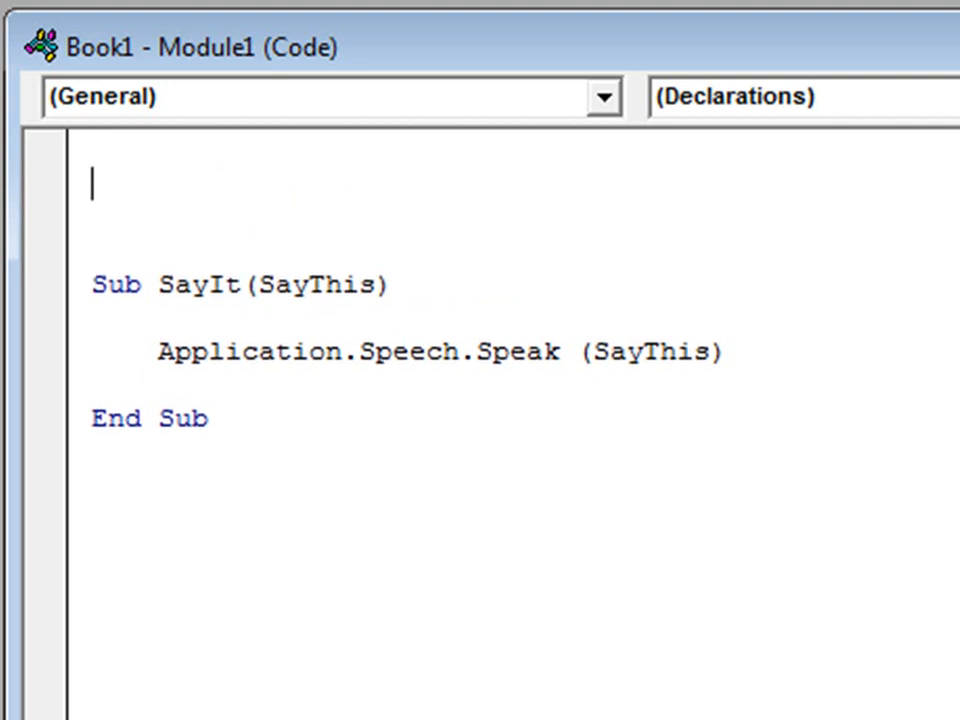
- Declare a new 'Sub TestOne' above SayIt
type("Sa")
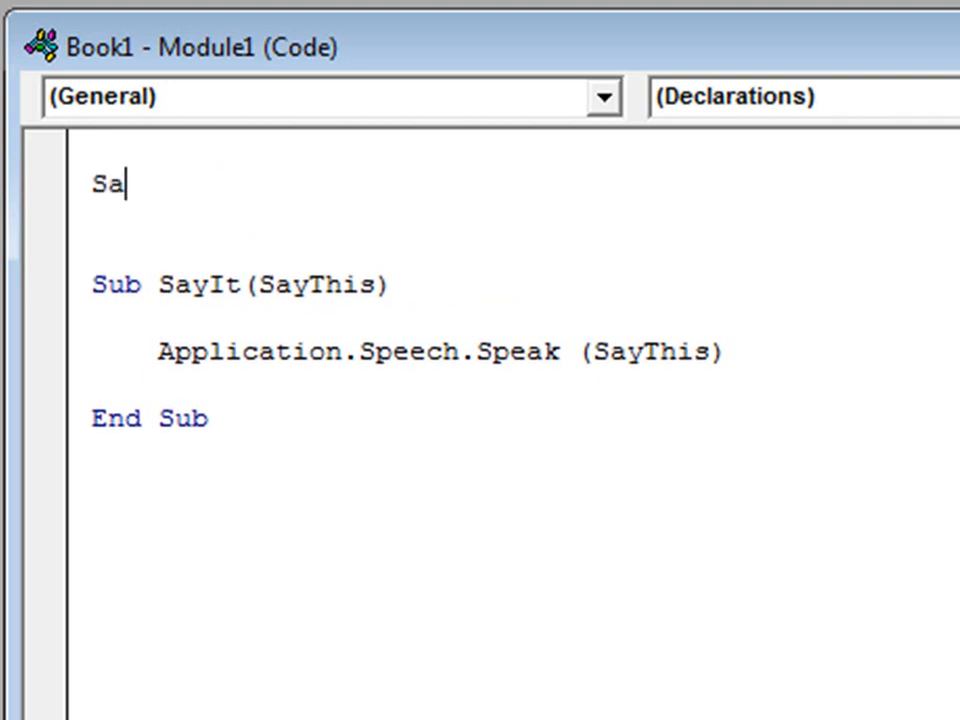
type("ub")
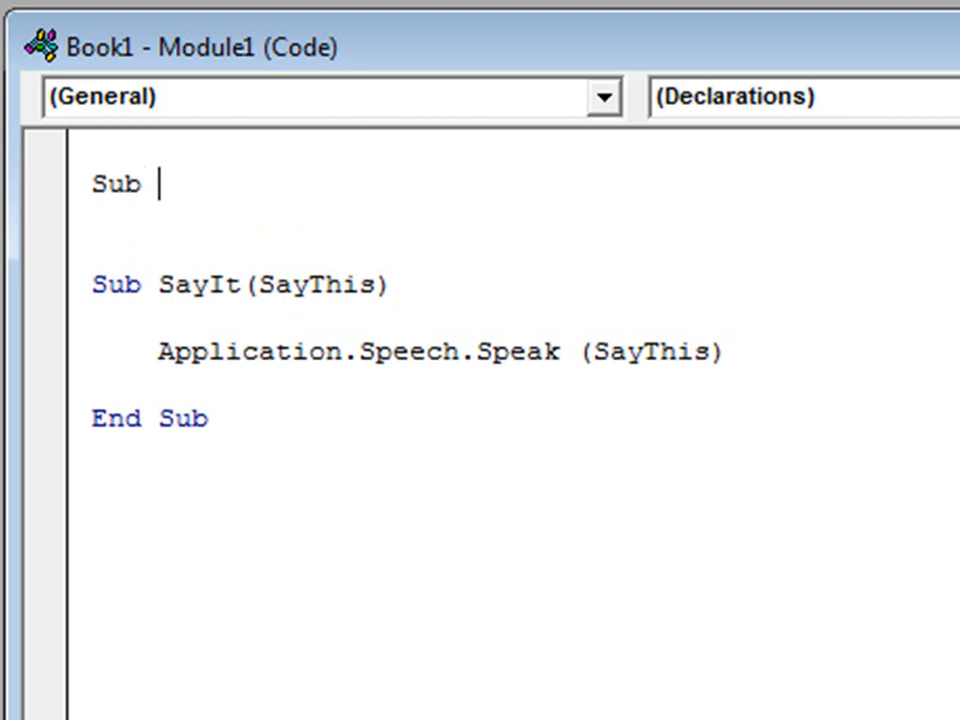
type("TestOne(")
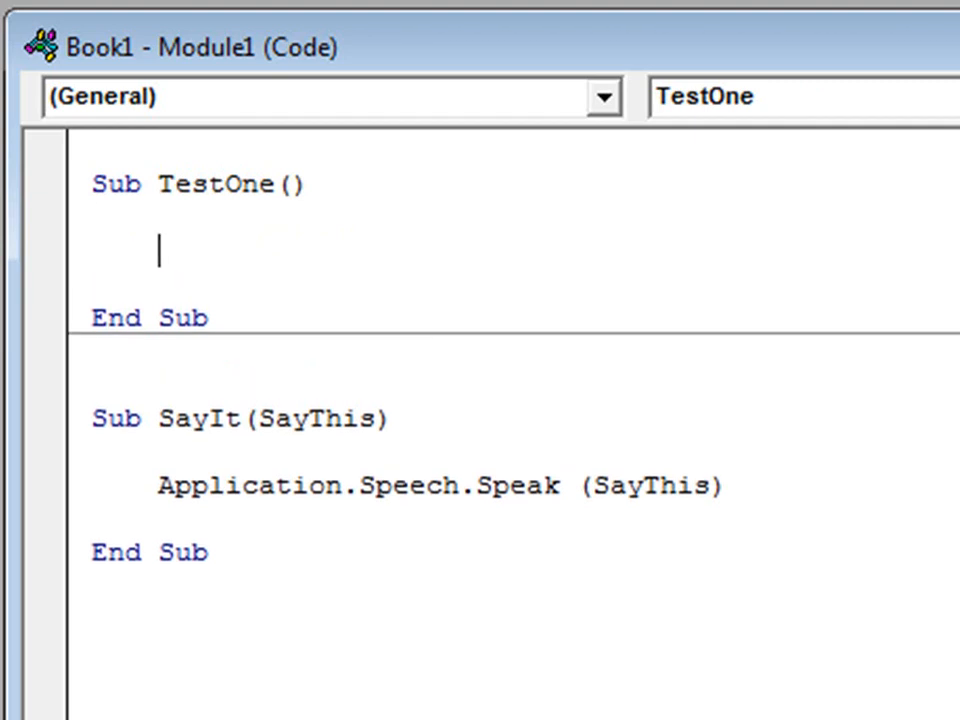
- Write the TestOne body as SayIt ("I am excel 2013 speaking with v b a.")
type("say")
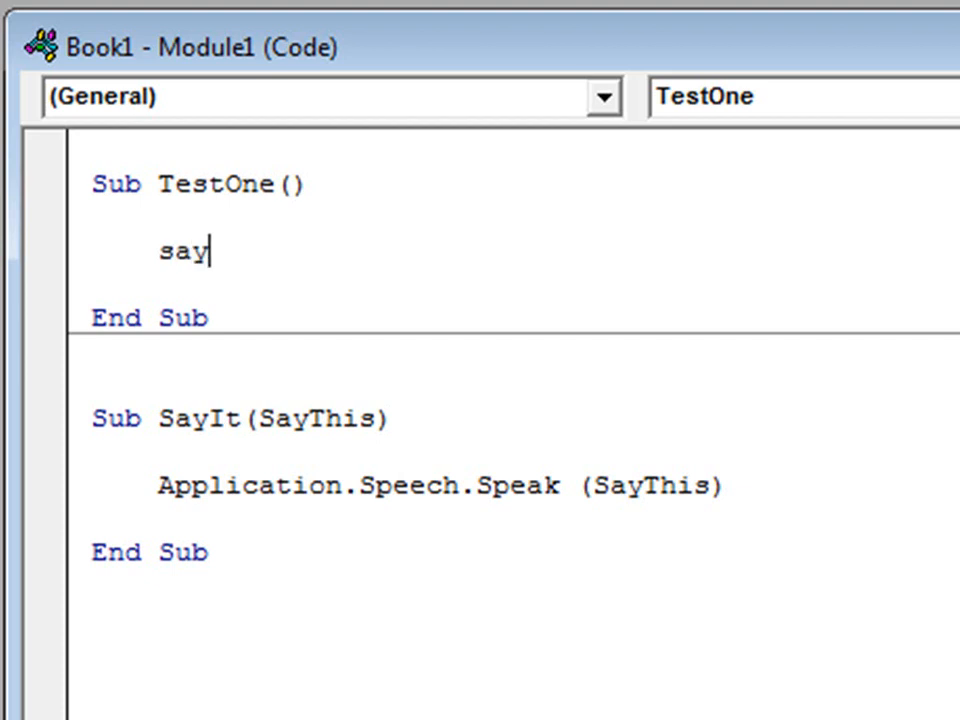
type("it(")
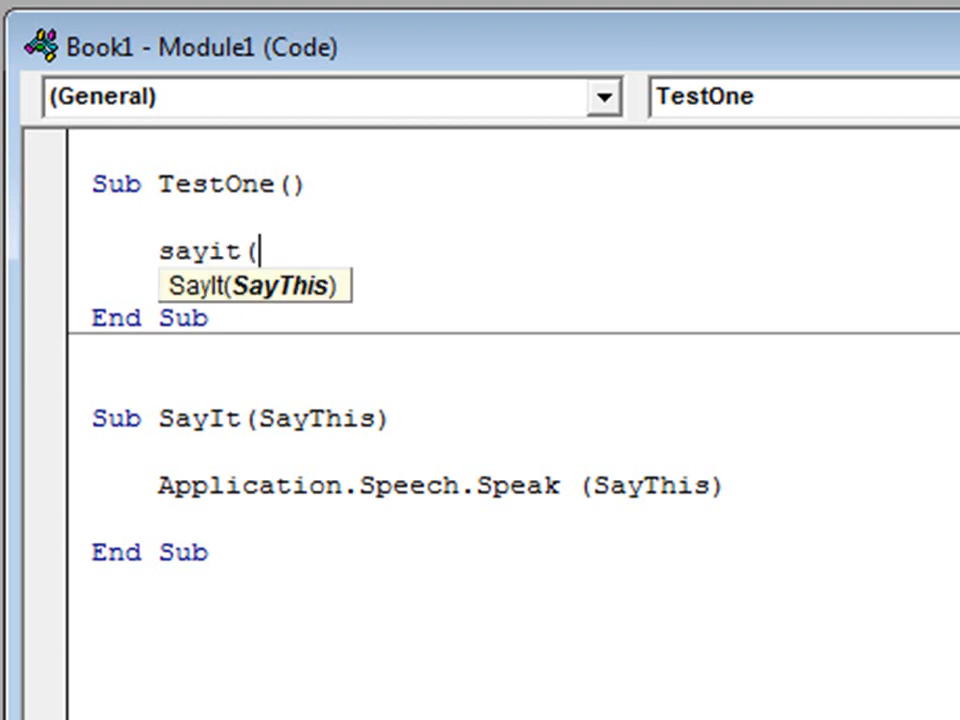
type("\"I am")
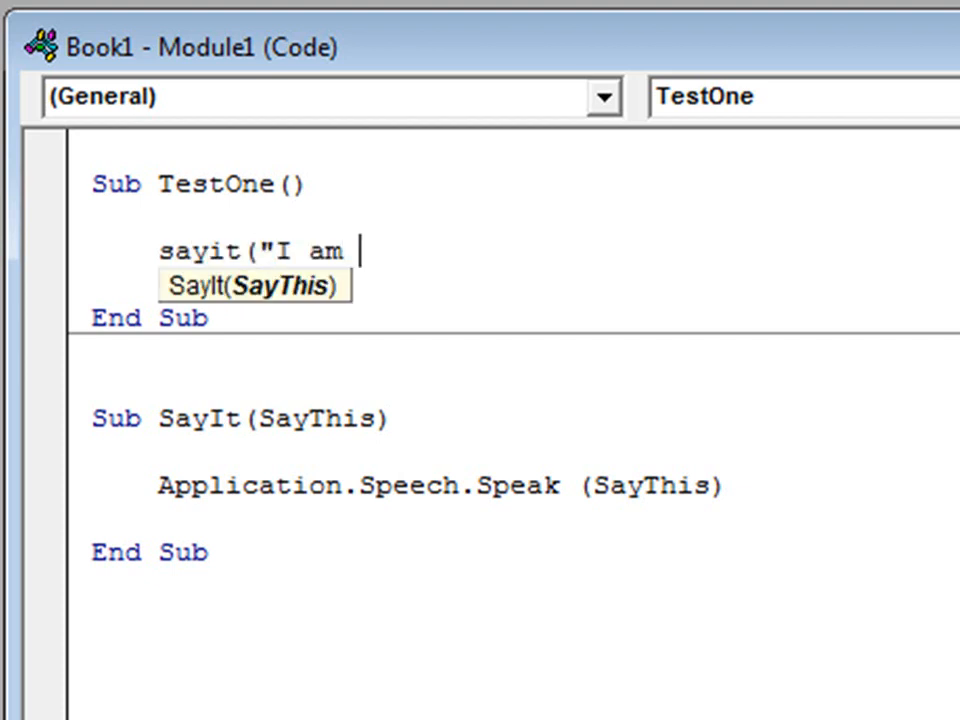
type("excel 2")
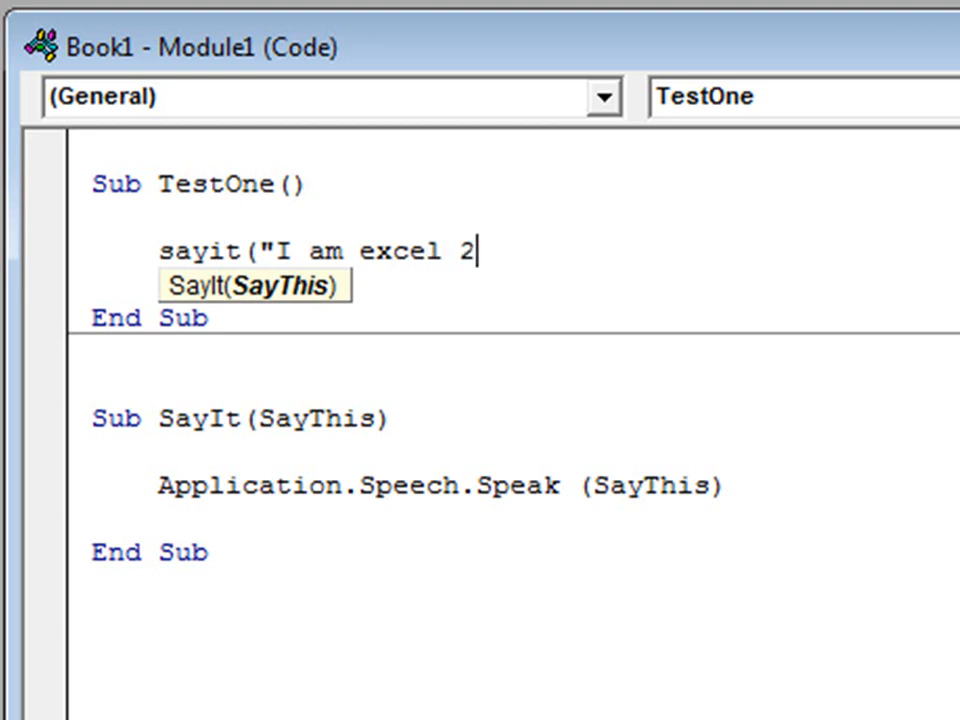
type("013 spe")
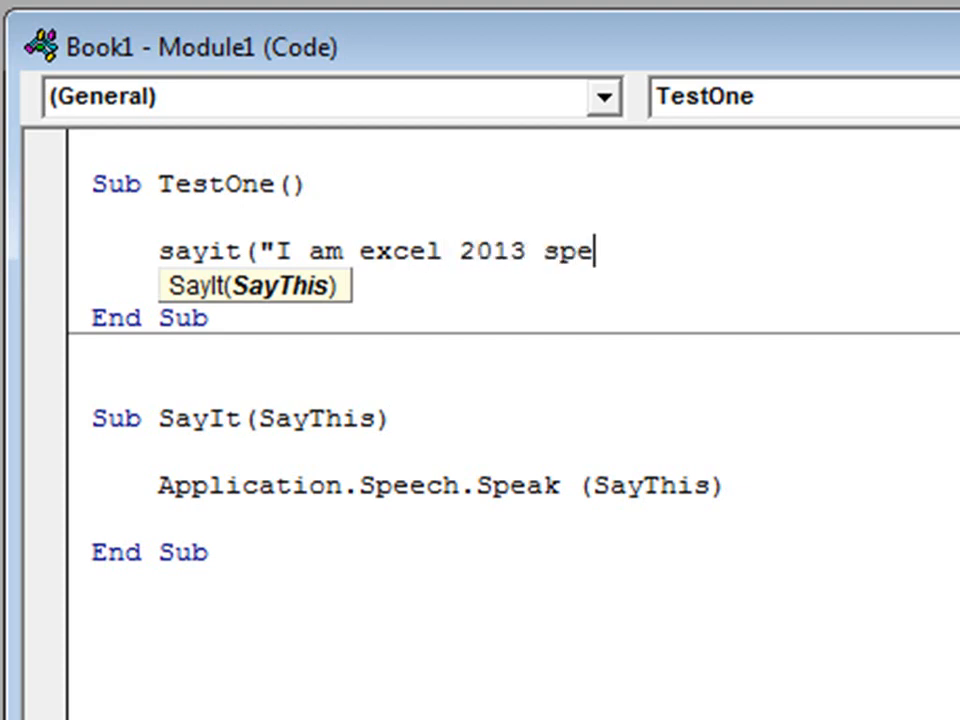
type("aking u")
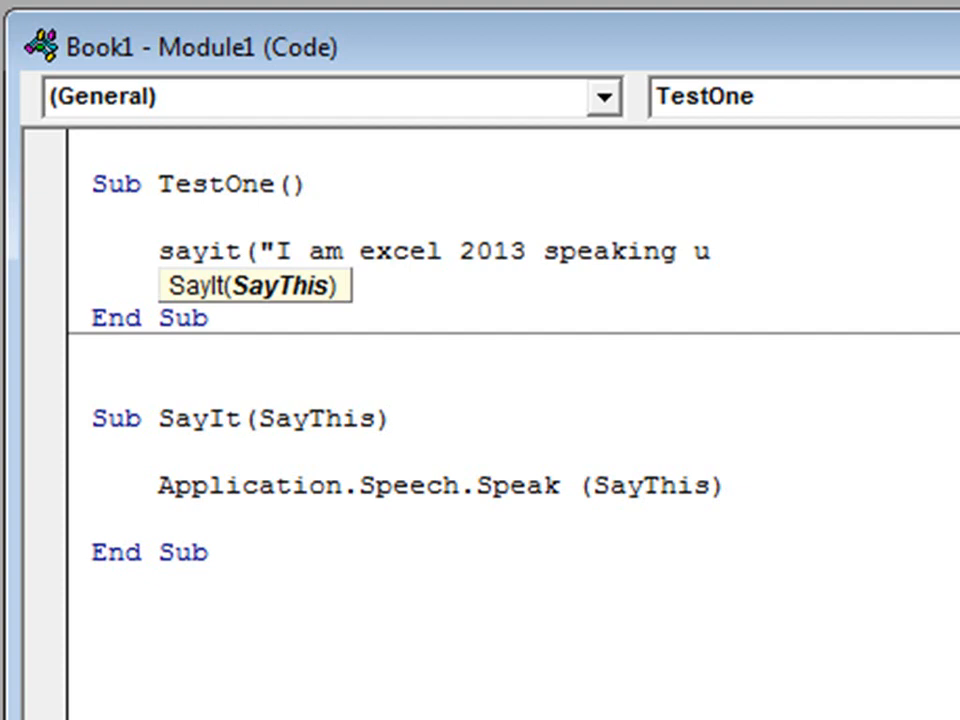
type("with v")
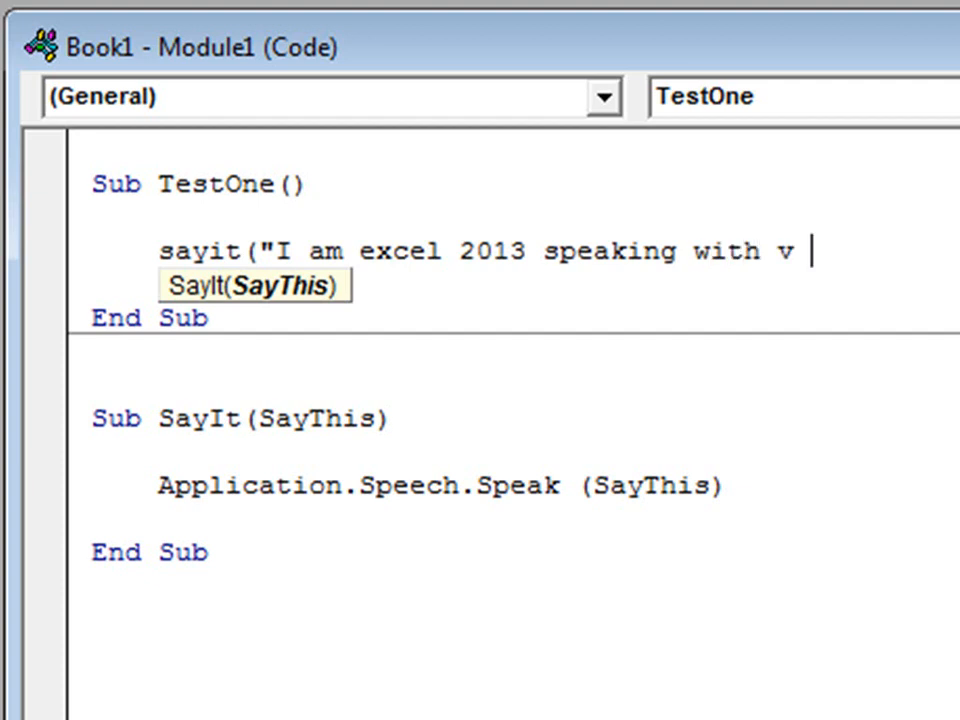
type("b a.\"")
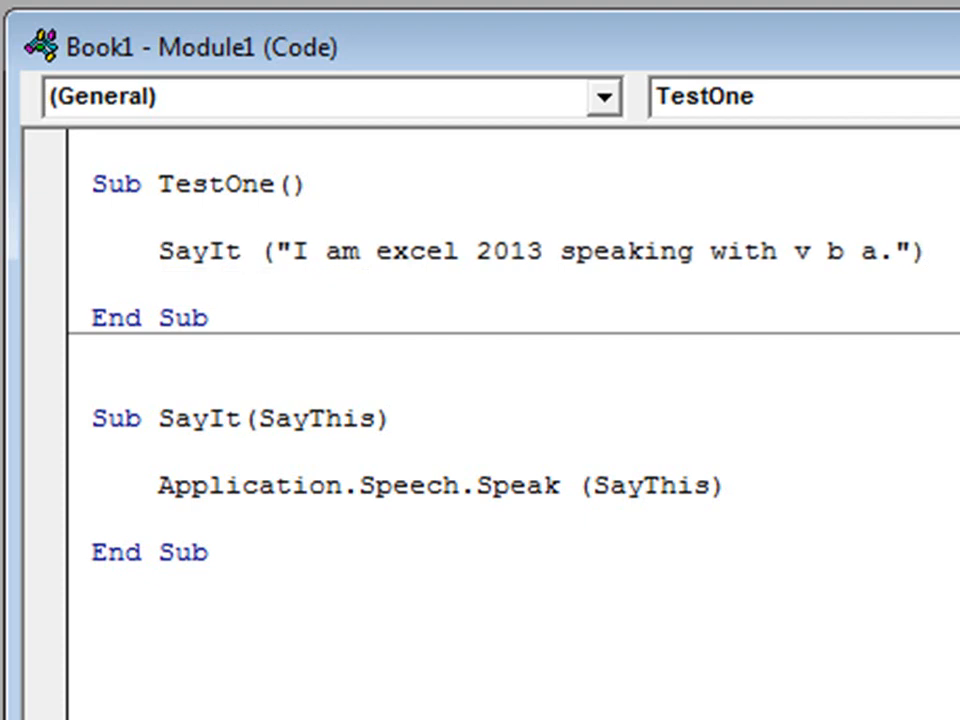
- Run TestOne so Excel speaks the sentence aloud
left_click(92, 288)
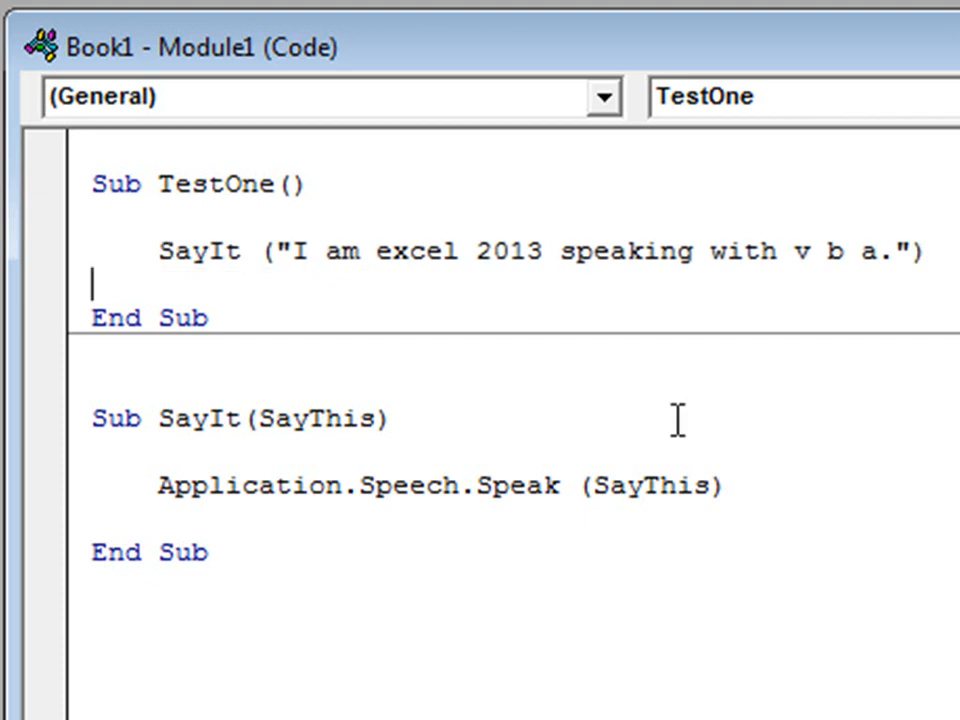
mouse_move(316, 298)
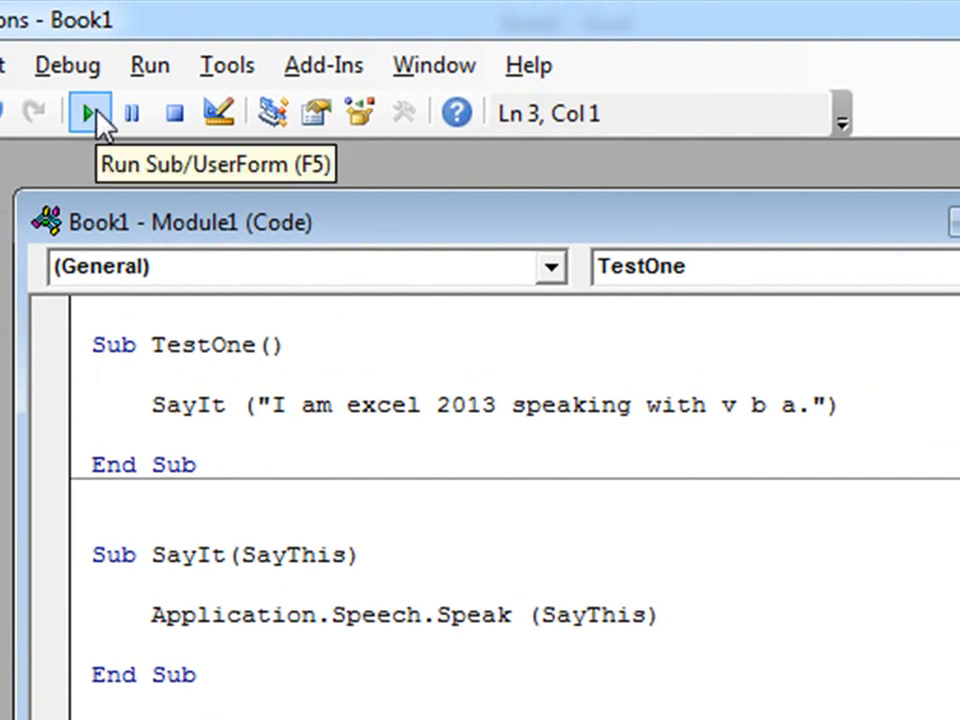
mouse_move(140, 296)
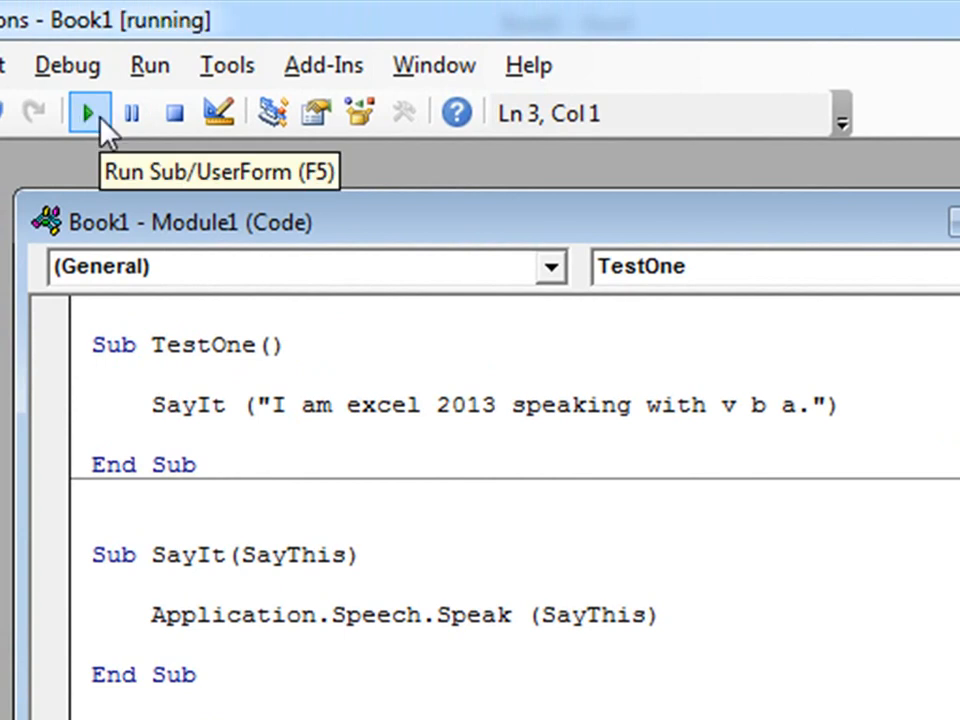
left_click(92, 112)
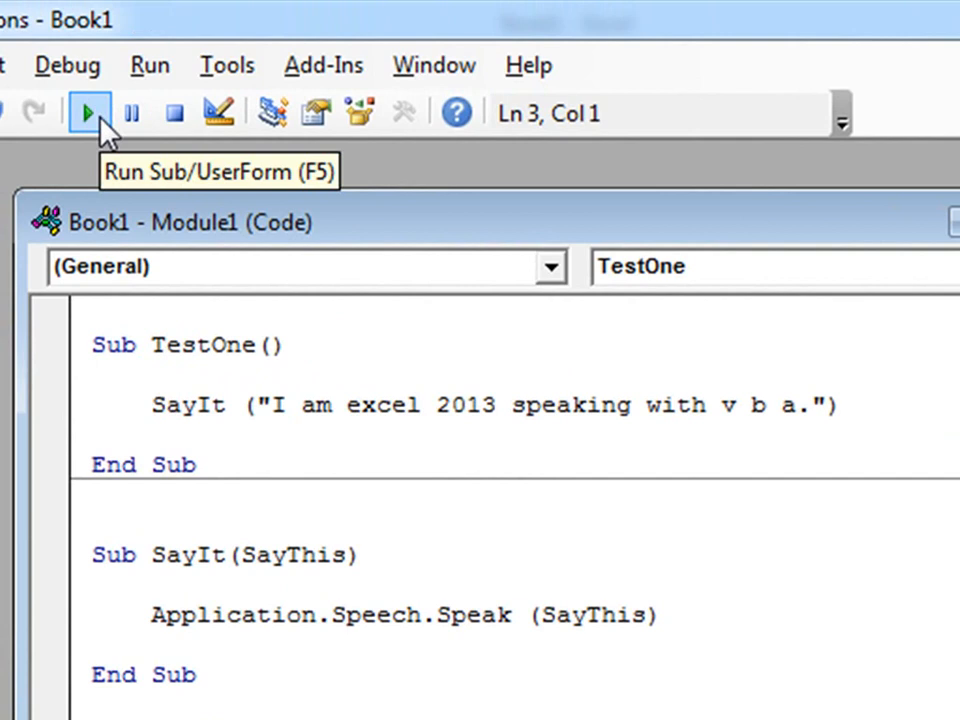
mouse_move(316, 112)
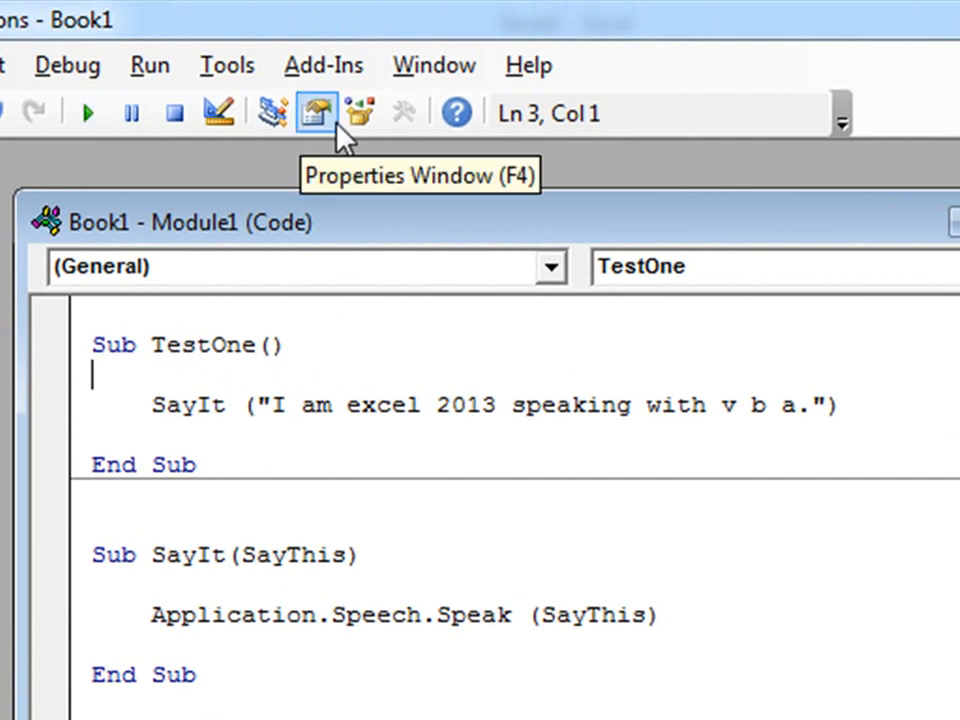
mouse_move(560, 414)
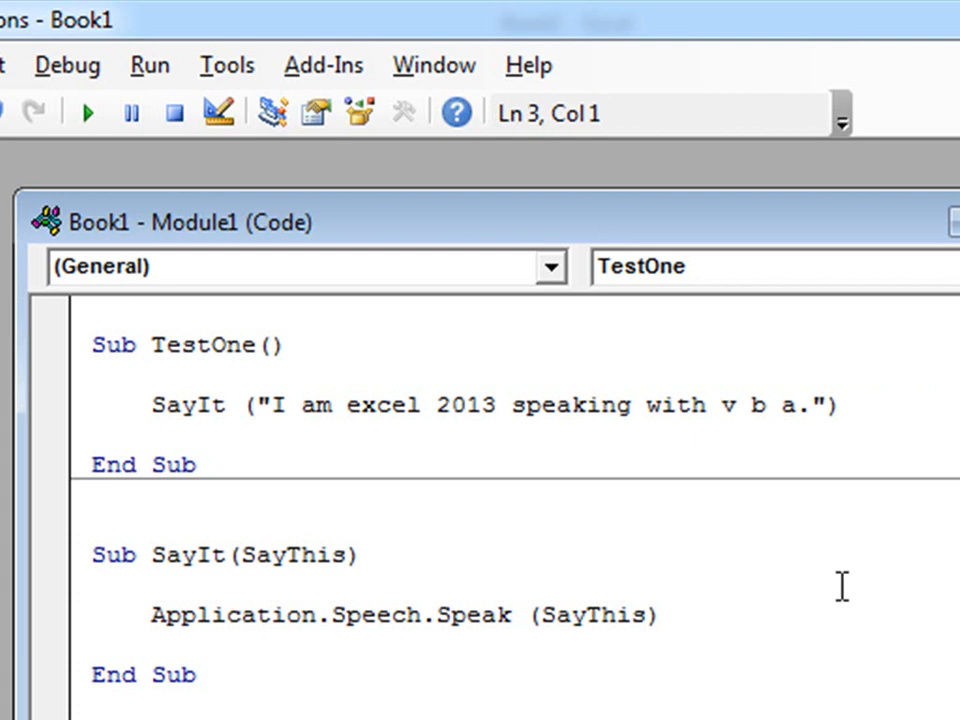
left_click(96, 376)
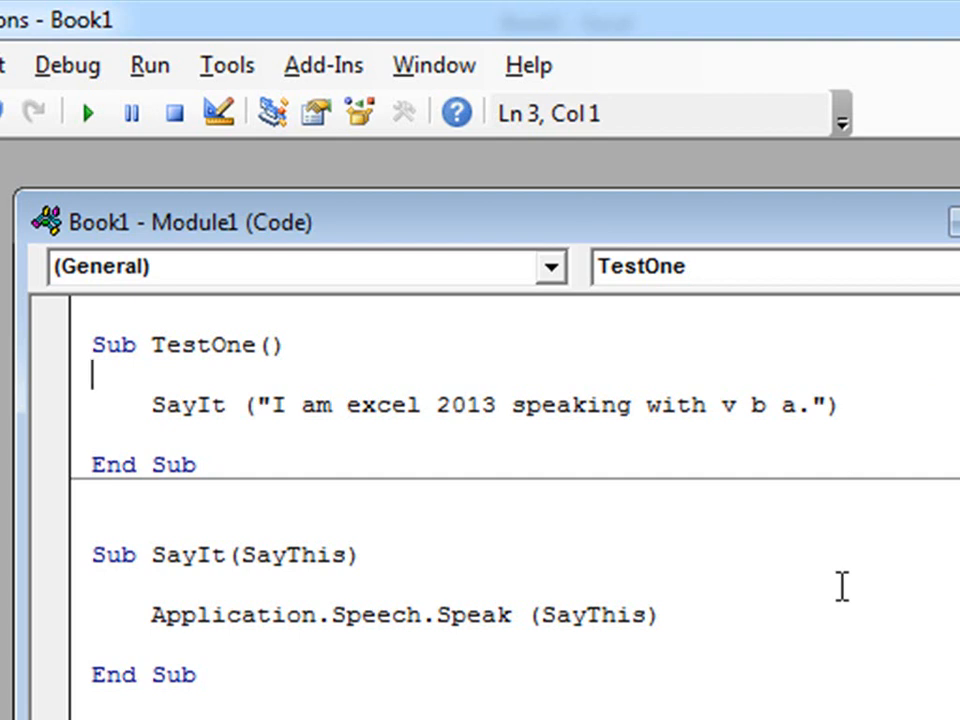
mouse_move(608, 458)
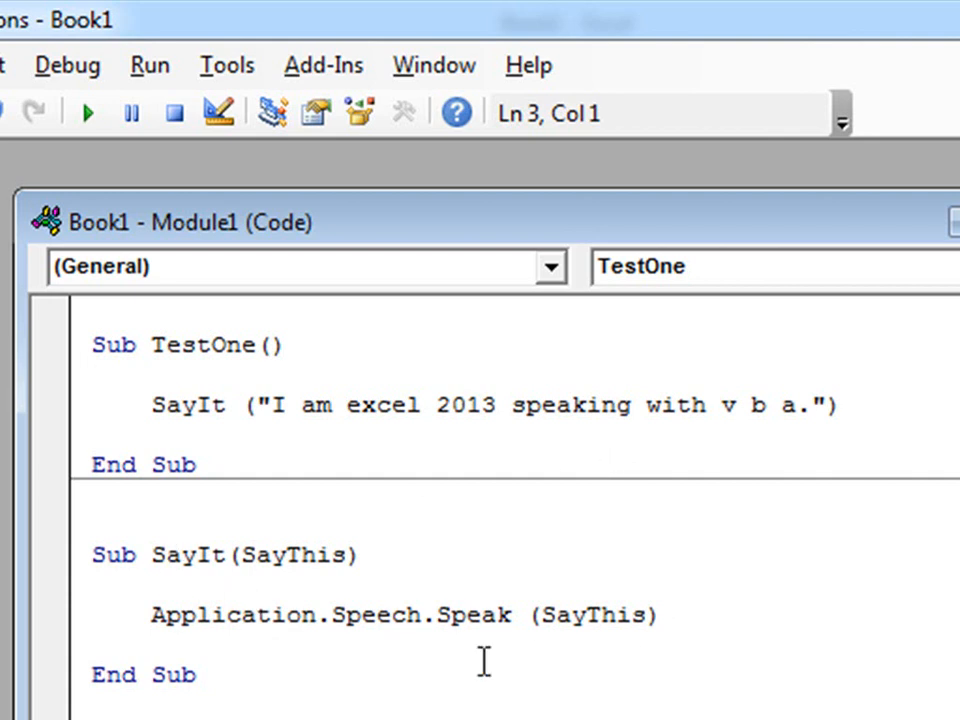
mouse_move(590, 710)
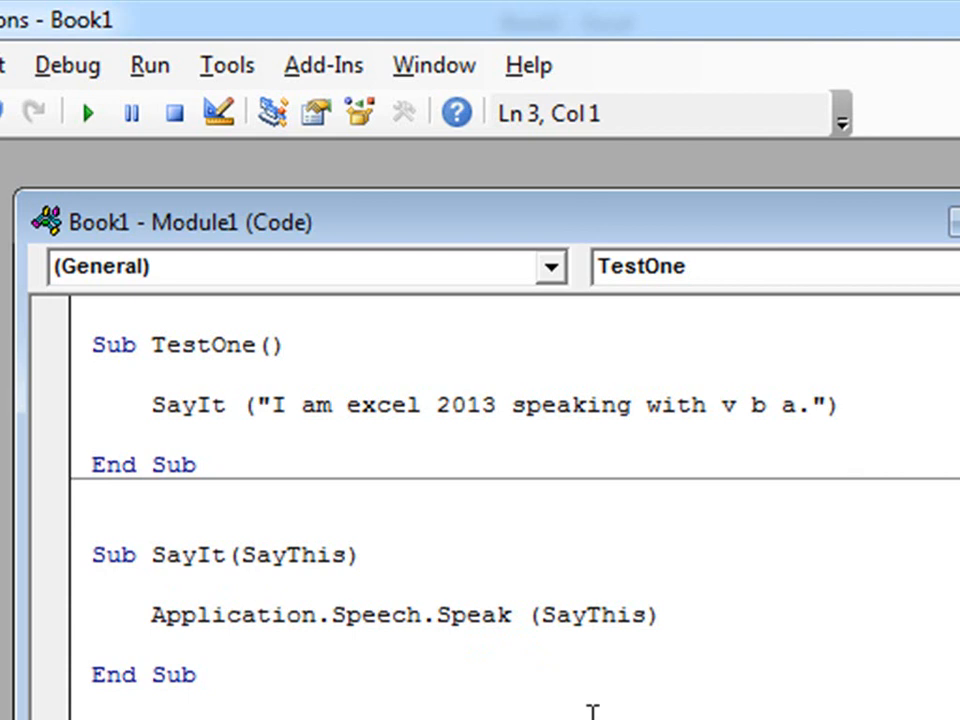